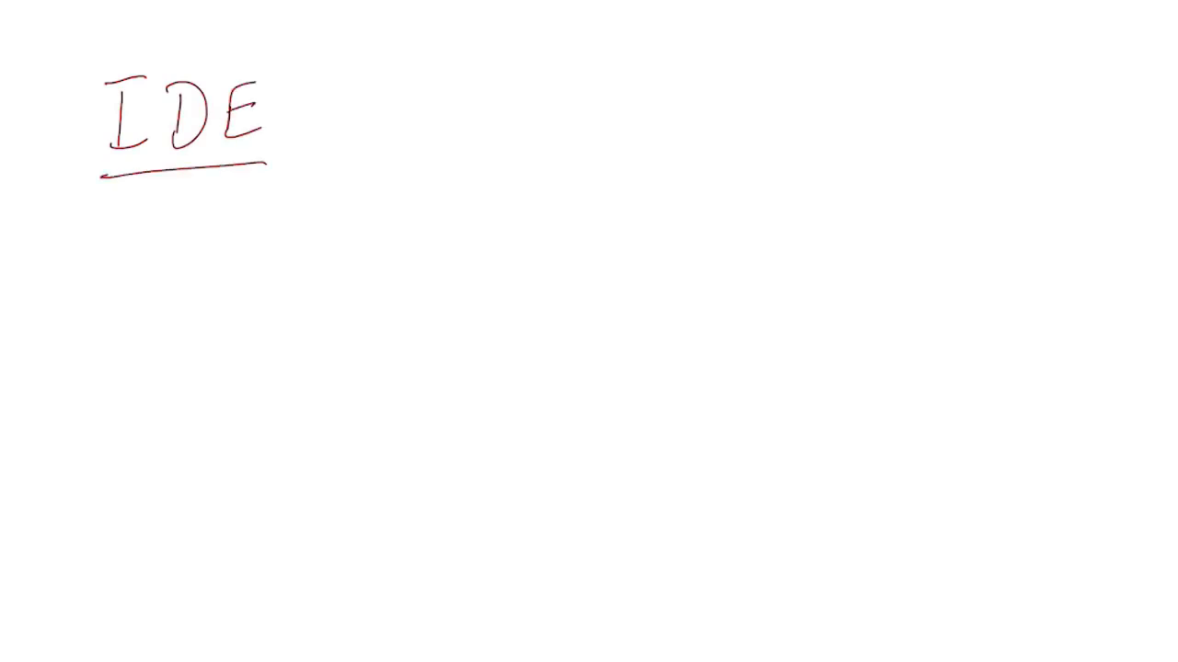
# Draw a green box labelled CODE below the underlined red IDE title.
pyautogui.write('u')
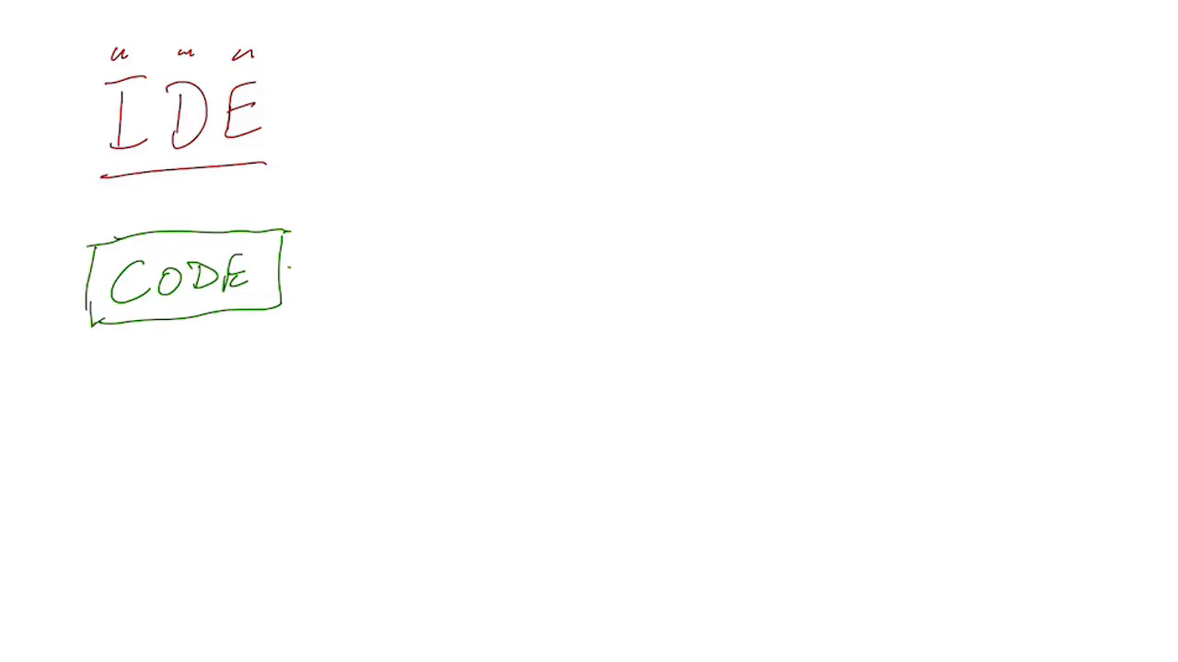
# Draw an arrow right from CODE to a blue box labelled COMPILES.
pyautogui.moveTo(291, 268); pyautogui.dragTo(414, 260)
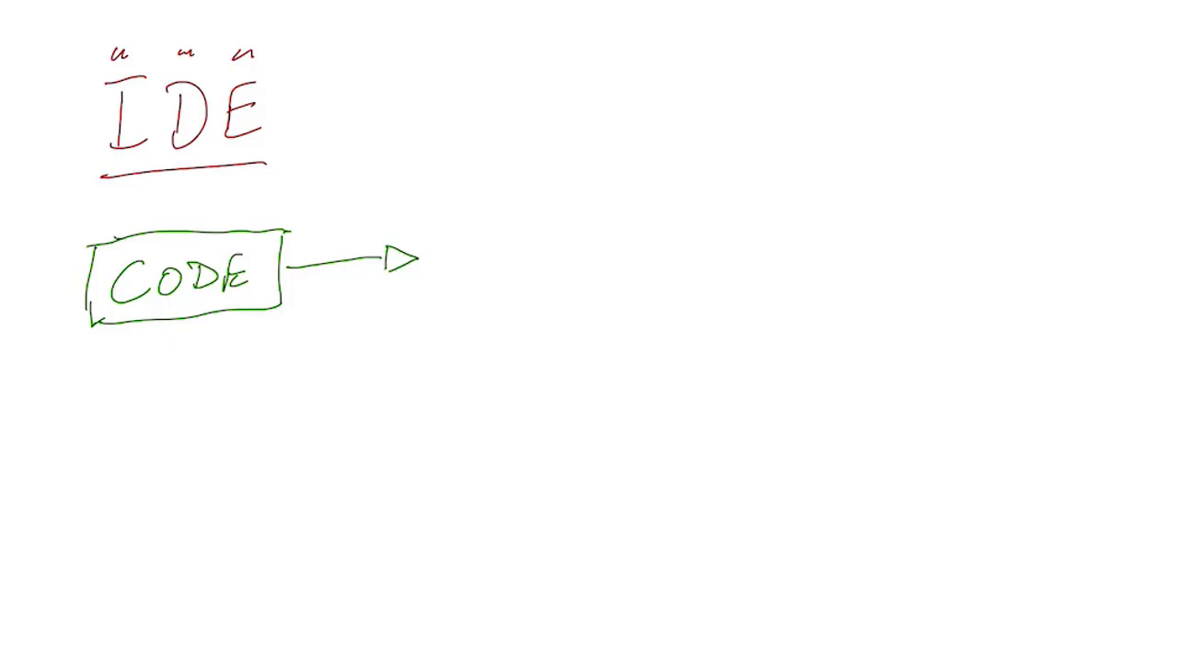
pyautogui.write('Comp')
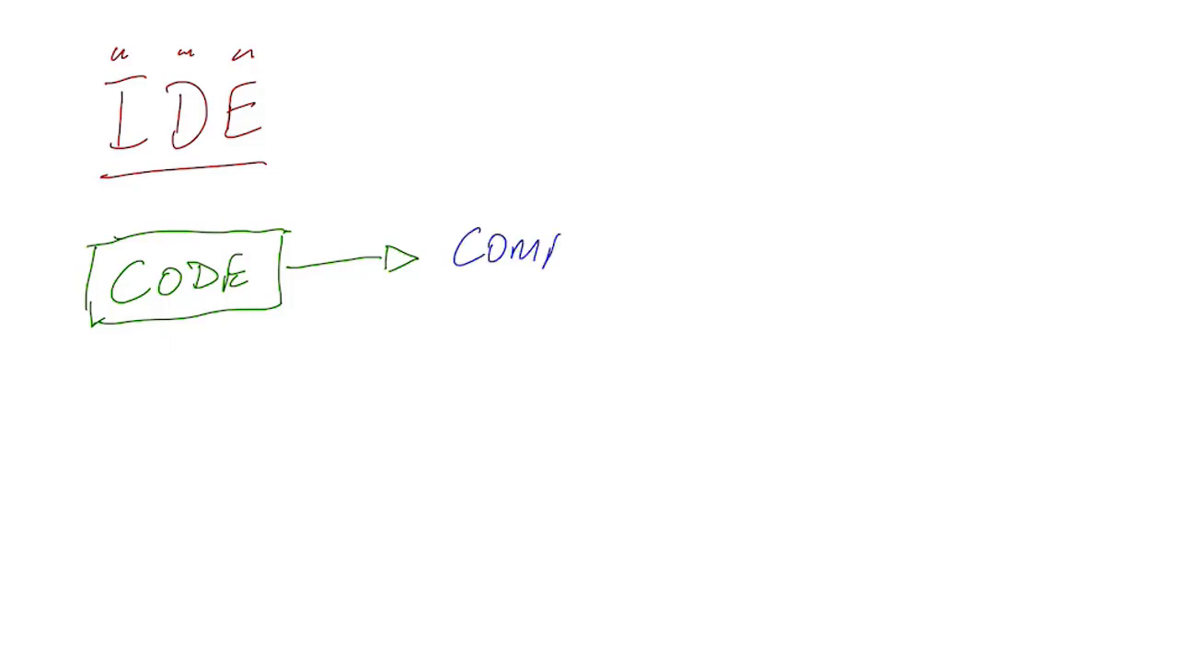
pyautogui.write('ILES')
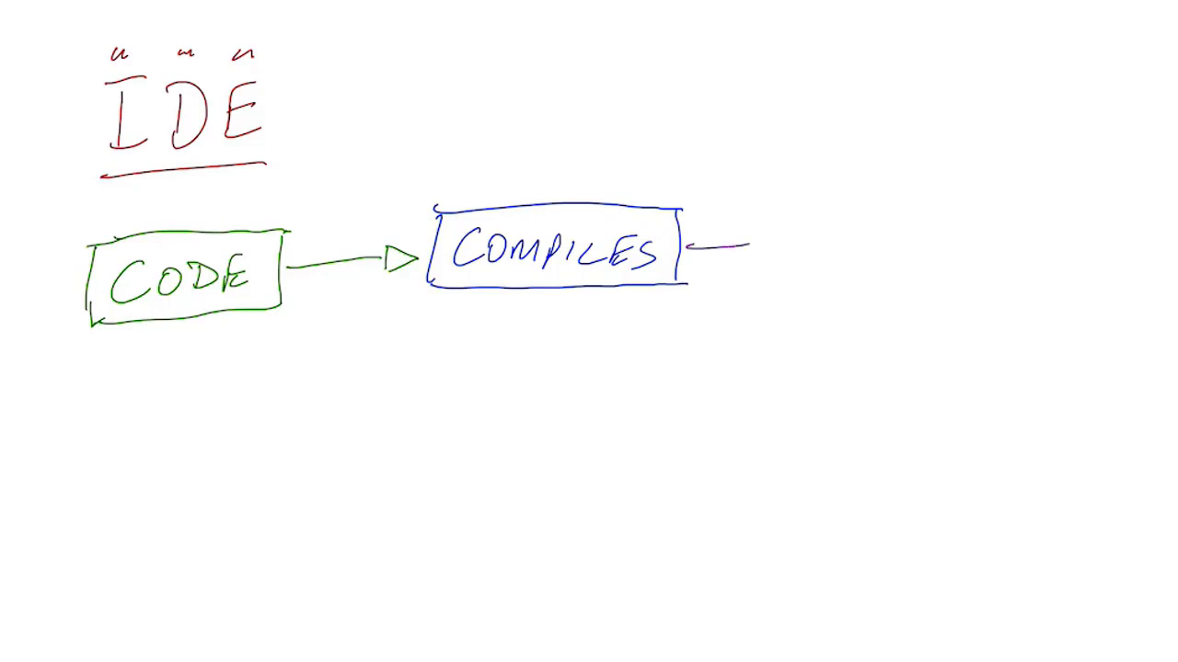
# Link COMPILES to an MC box, add iOS ANDROID pointing to MC, and cross out its link to CODE.
pyautogui.moveTo(736, 251); pyautogui.dragTo(861, 250)
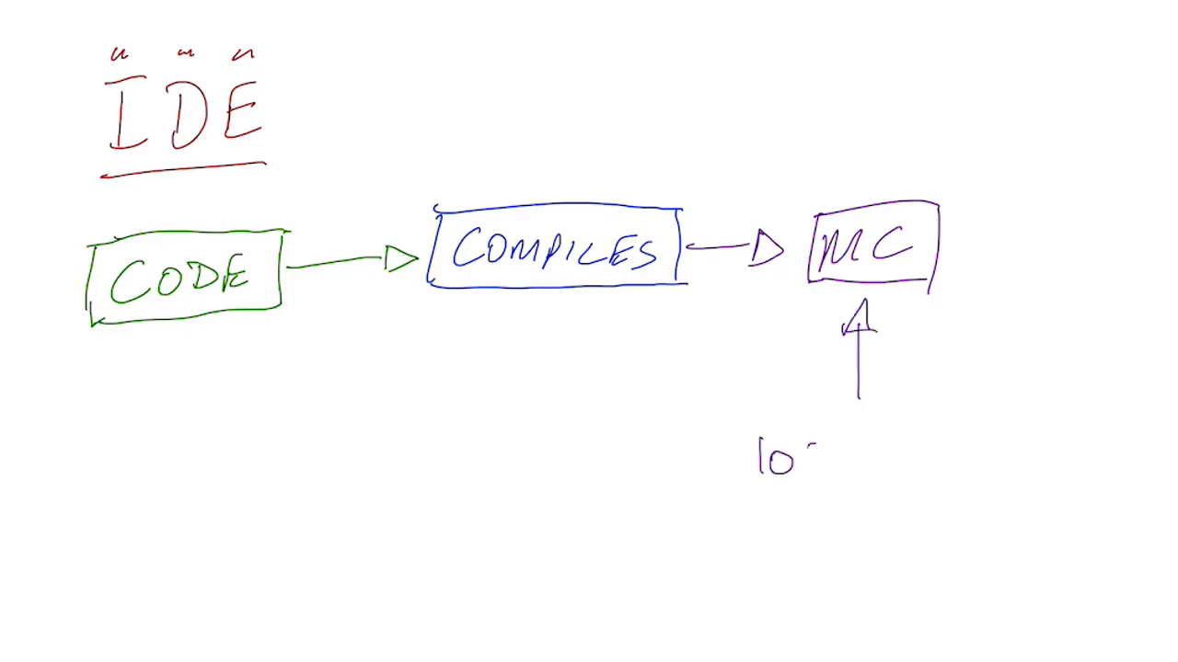
pyautogui.write('ANDR.')
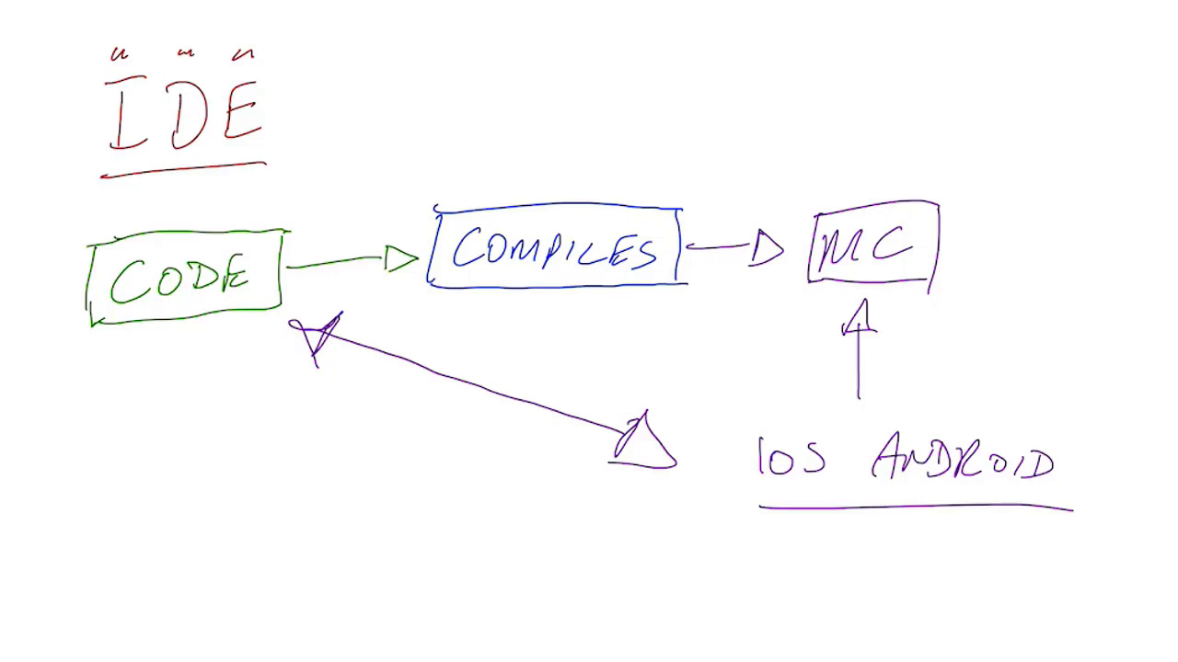
pyautogui.moveTo(405, 441); pyautogui.dragTo(548, 367)
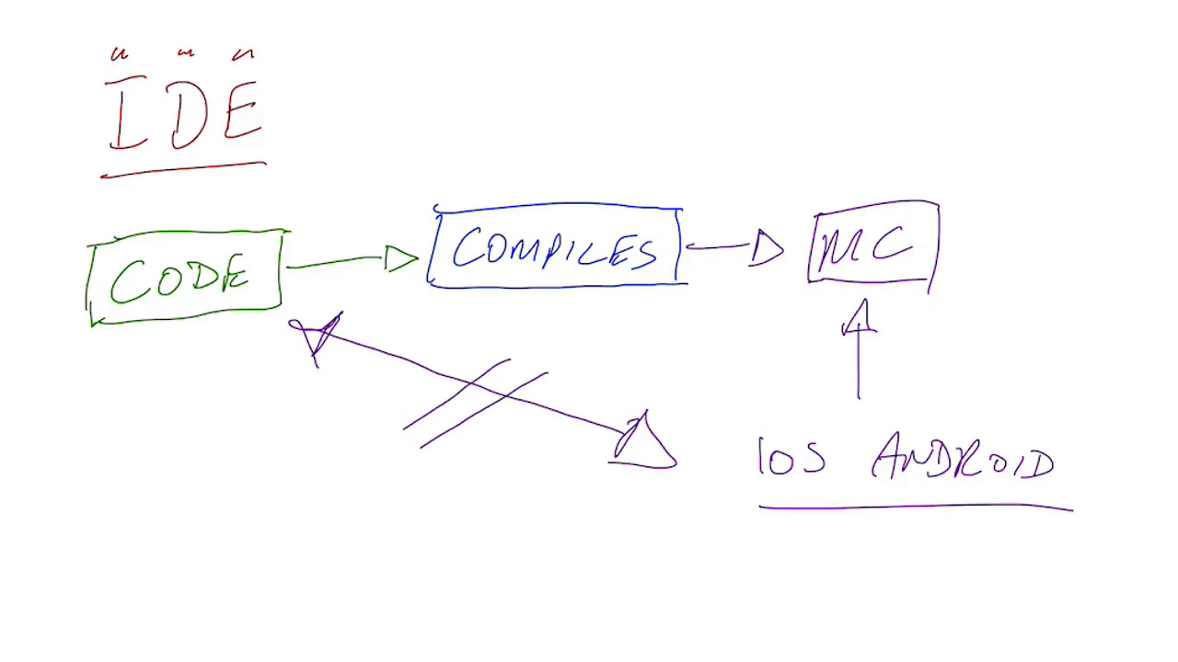